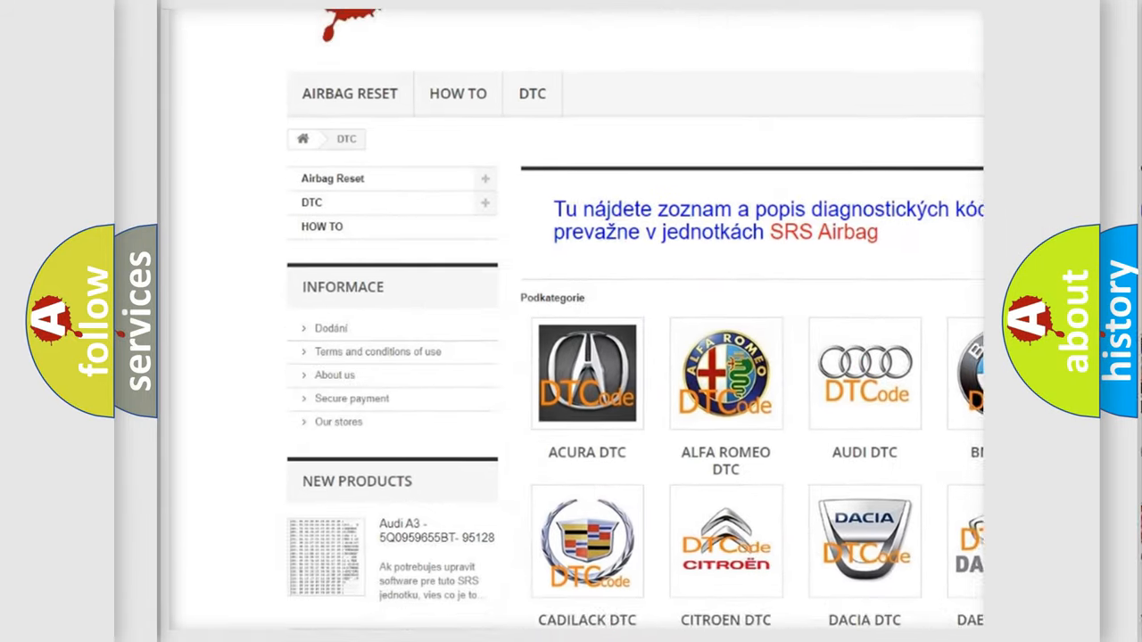
Scroll down the DTC site from the brand grid to the B-series code list.
scroll("down", 3)
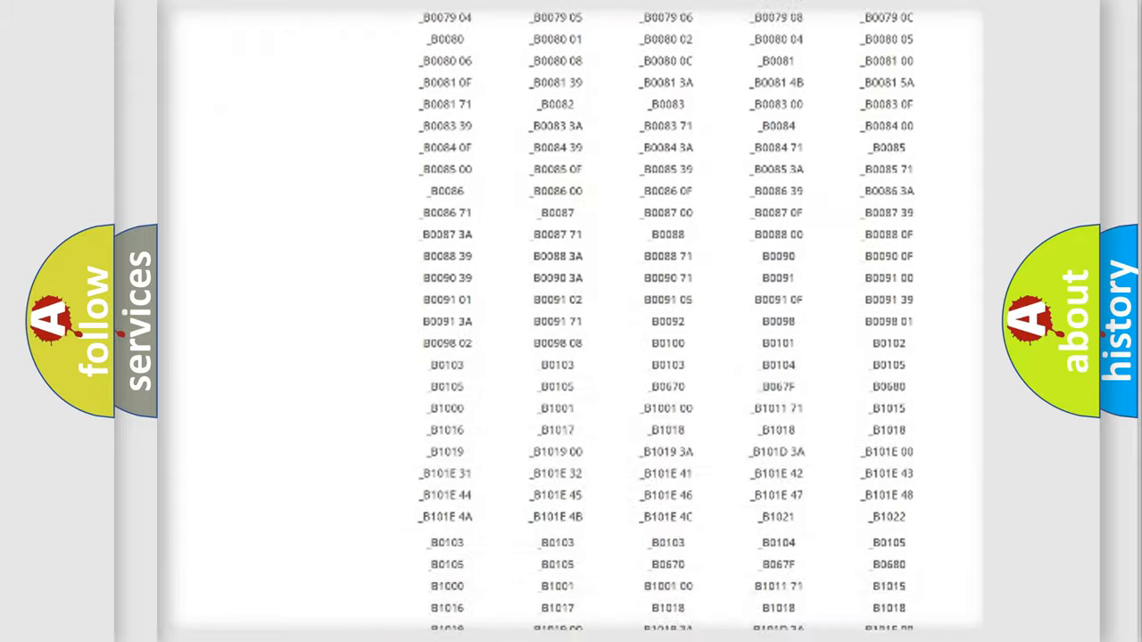
scroll("down", 3)
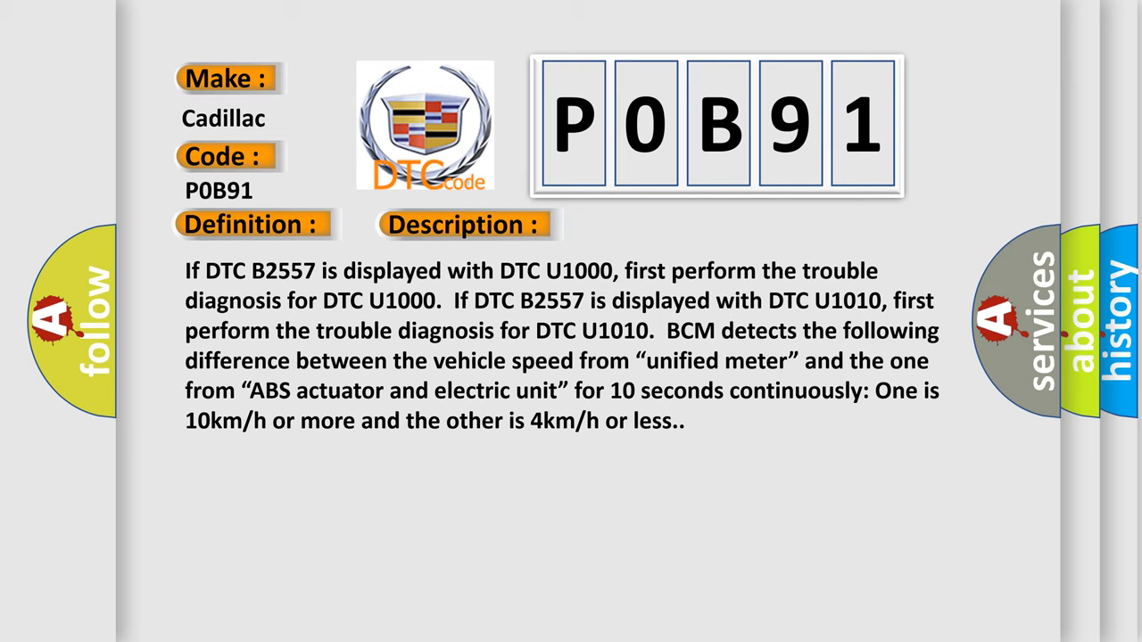
Advance to the Cause panel listing harness/connectors, combination meter and ABS actuator.
left_click(653, 225)
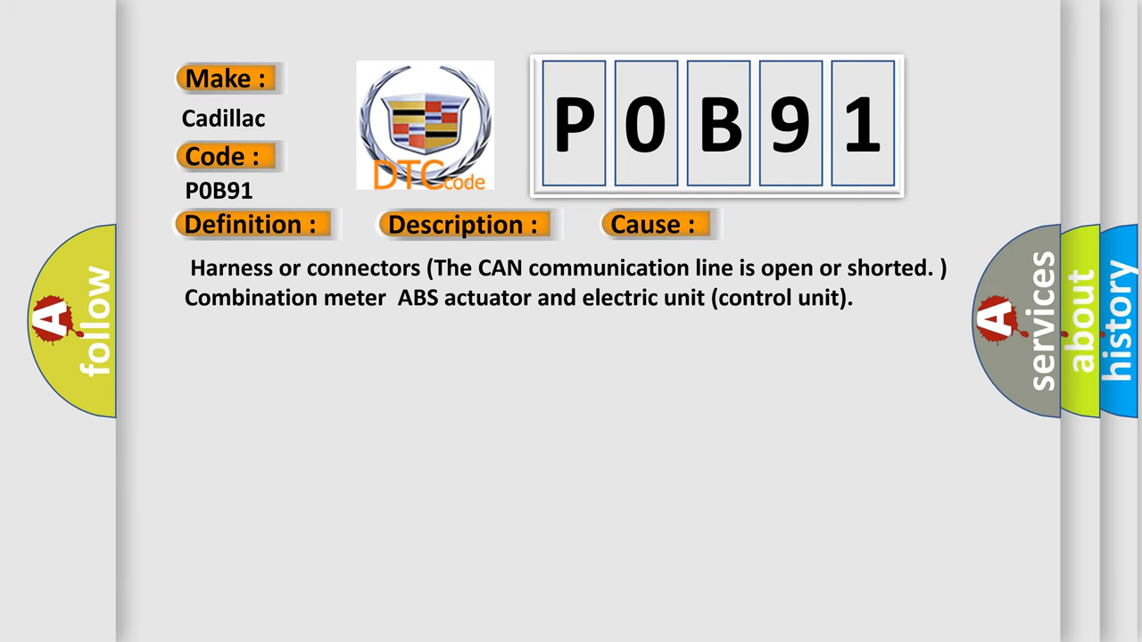